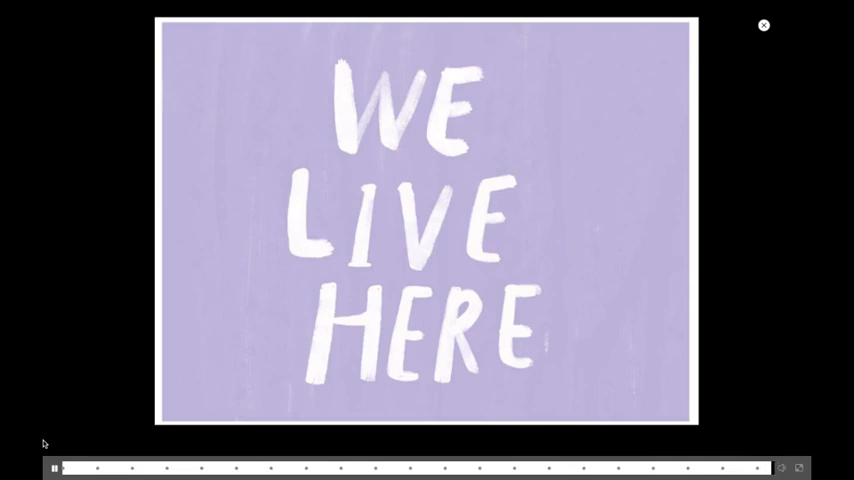
Watch the '10 Colors in 30 Seconds' recording play, then close the video player
{"action": "left_click", "coordinate": [764, 25]}
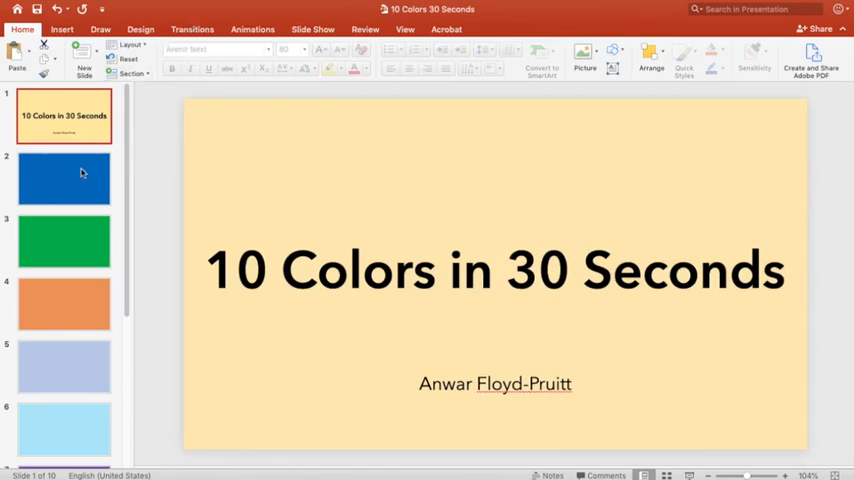
Select the title slide after viewing the blue second slide, and show its transition settings
{"action": "left_click", "coordinate": [64, 177]}
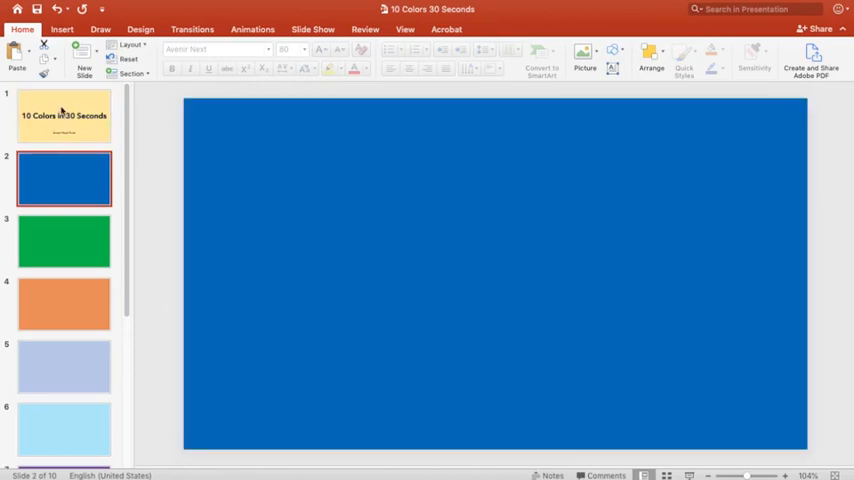
{"action": "left_click", "coordinate": [64, 115]}
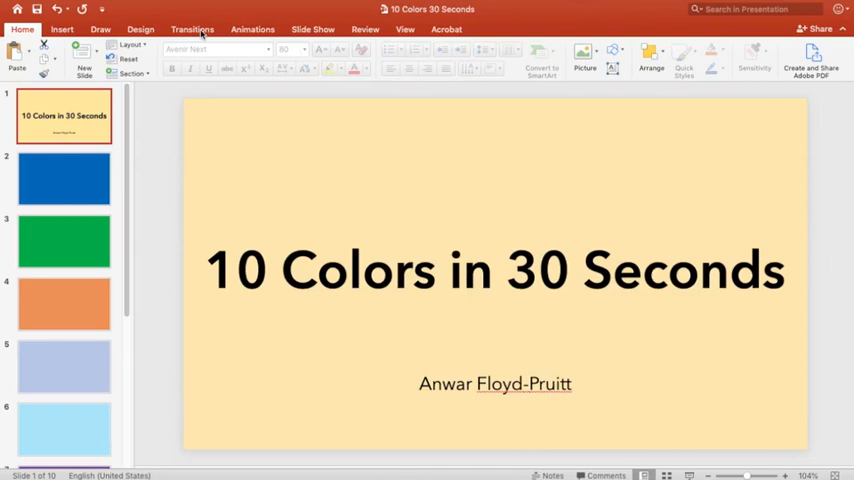
{"action": "left_click", "coordinate": [192, 29]}
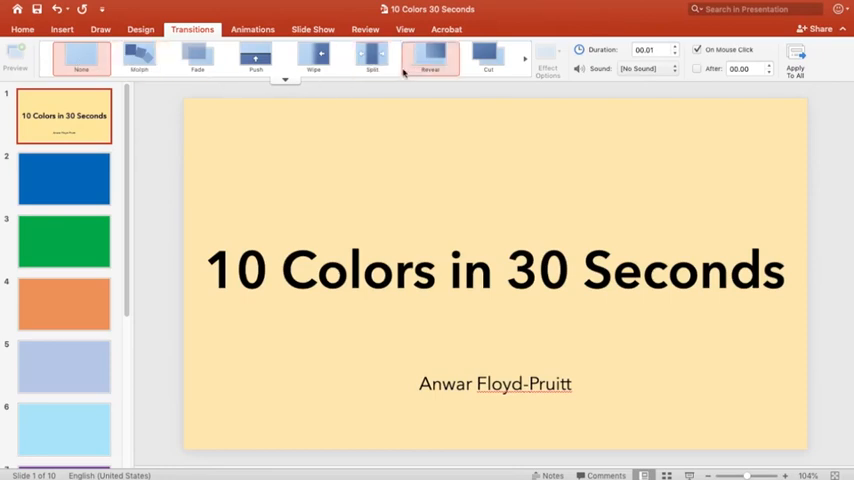
{"action": "mouse_move", "coordinate": [488, 60]}
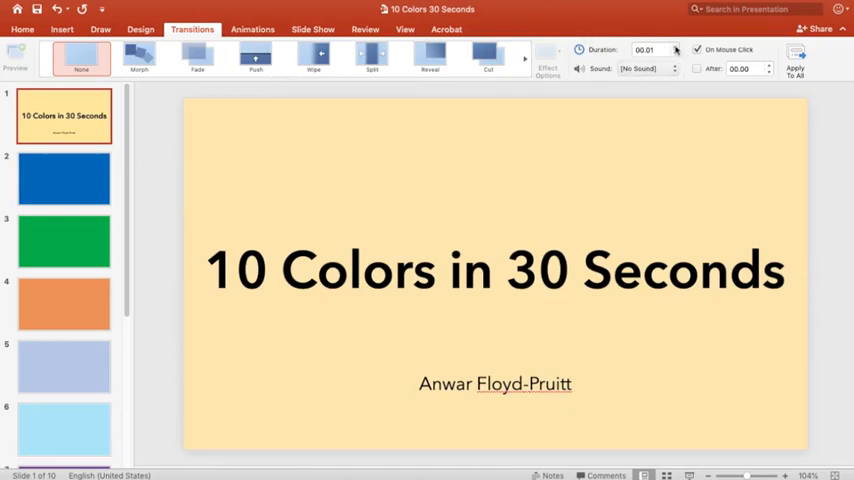
Set the title slide to No Sound, no click advance, and auto-advance after 03.00 seconds
{"action": "left_click", "coordinate": [648, 49]}
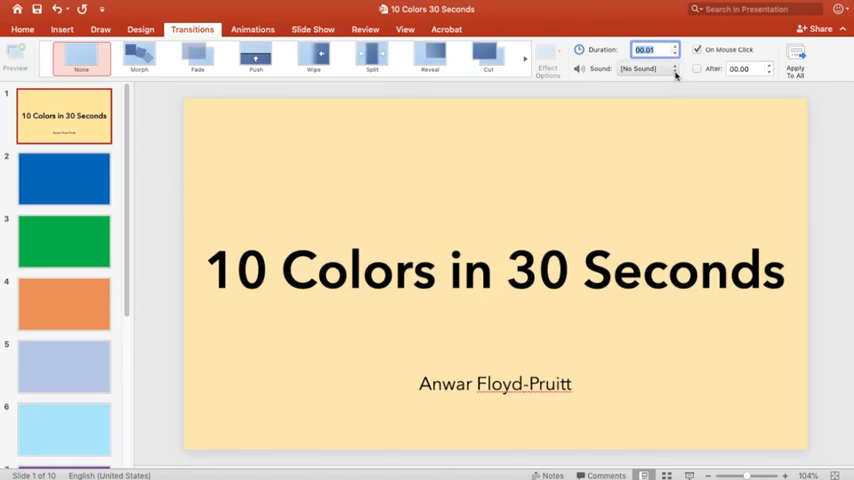
{"action": "left_click", "coordinate": [650, 68]}
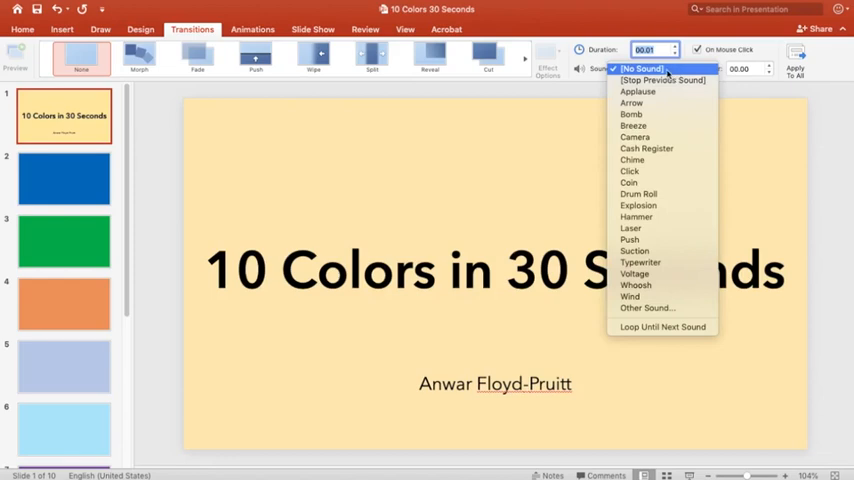
{"action": "left_click", "coordinate": [641, 68]}
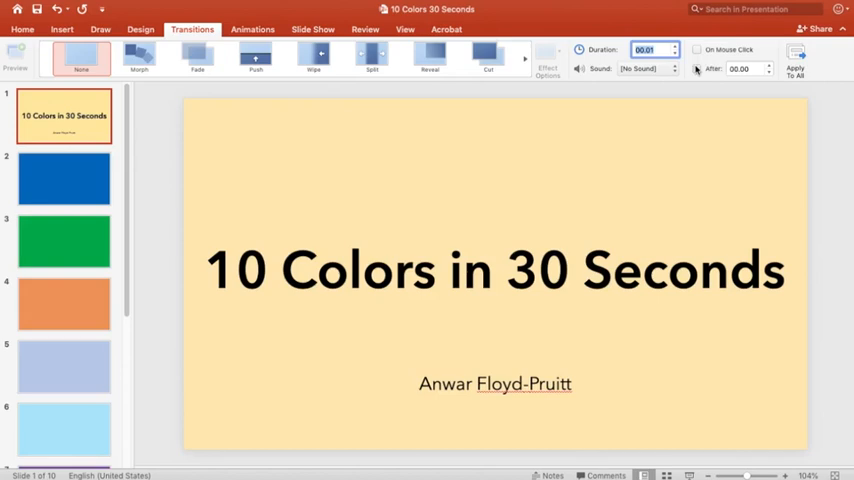
{"action": "mouse_move", "coordinate": [697, 69]}
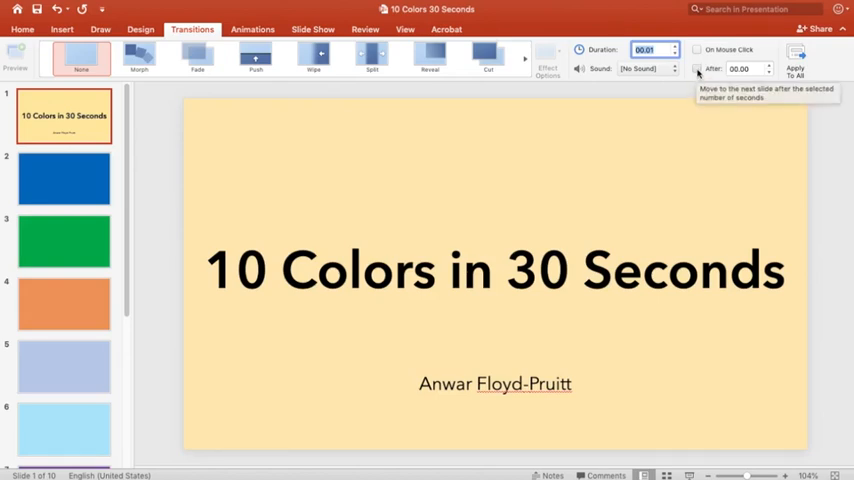
{"action": "left_click", "coordinate": [697, 68]}
{"action": "type", "text": "03"}
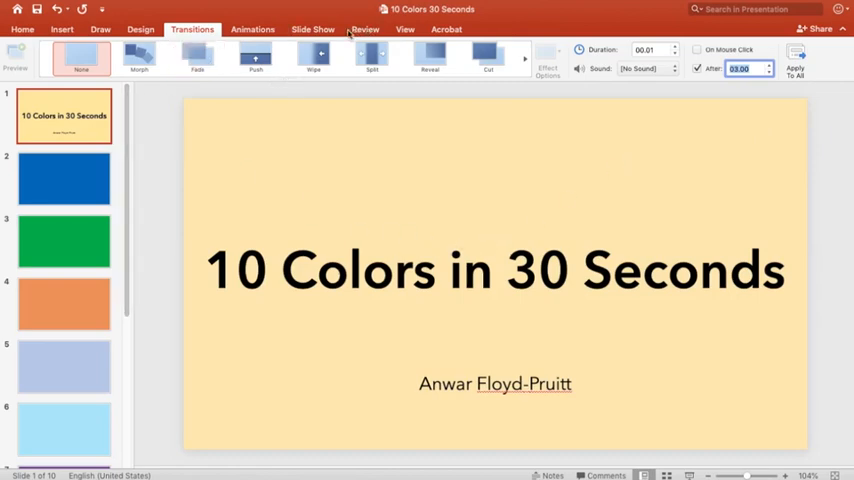
Play the slideshow from the first slide using the Slide Show tab
{"action": "left_click", "coordinate": [313, 29]}
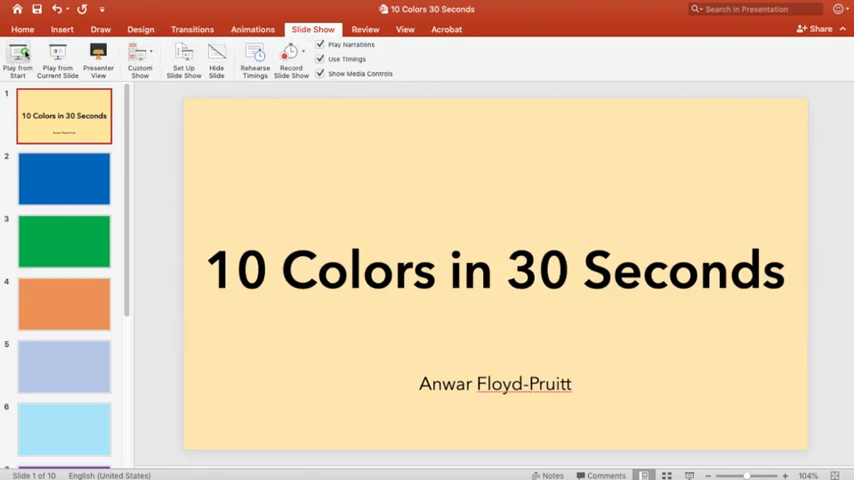
{"action": "left_click", "coordinate": [17, 60]}
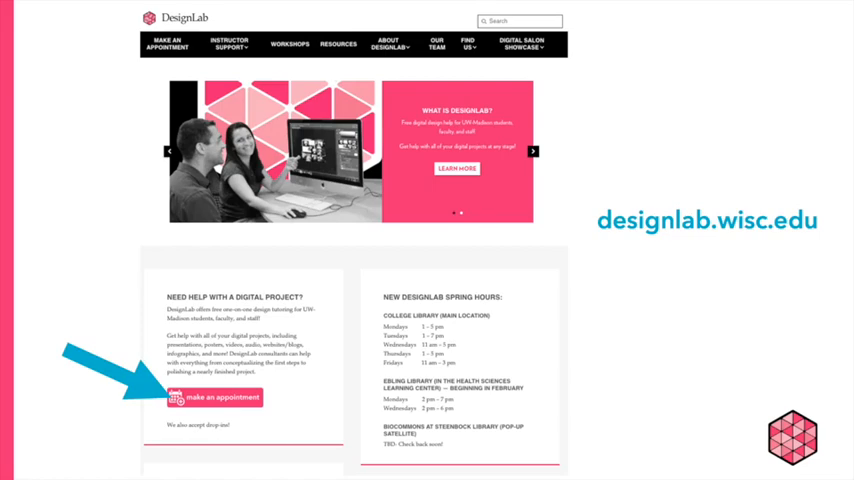
View the DesignLab Our Team page, then go to the Resources page
{"action": "left_click", "coordinate": [519, 45]}
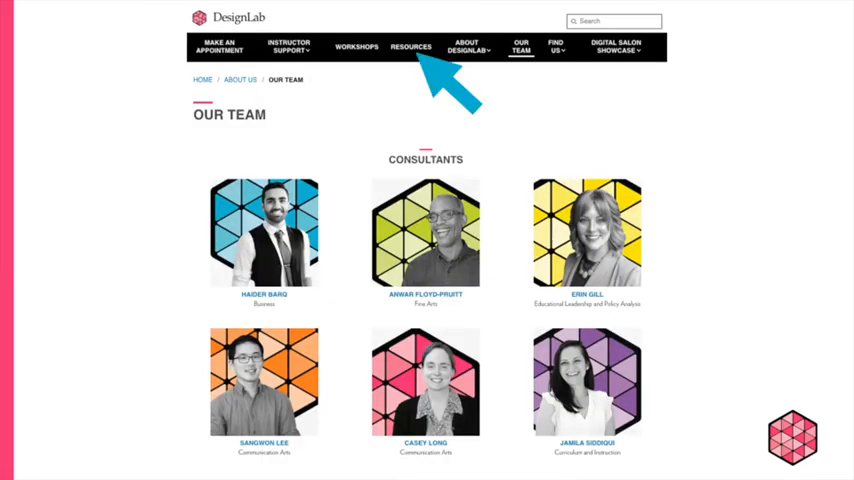
{"action": "left_click", "coordinate": [411, 46]}
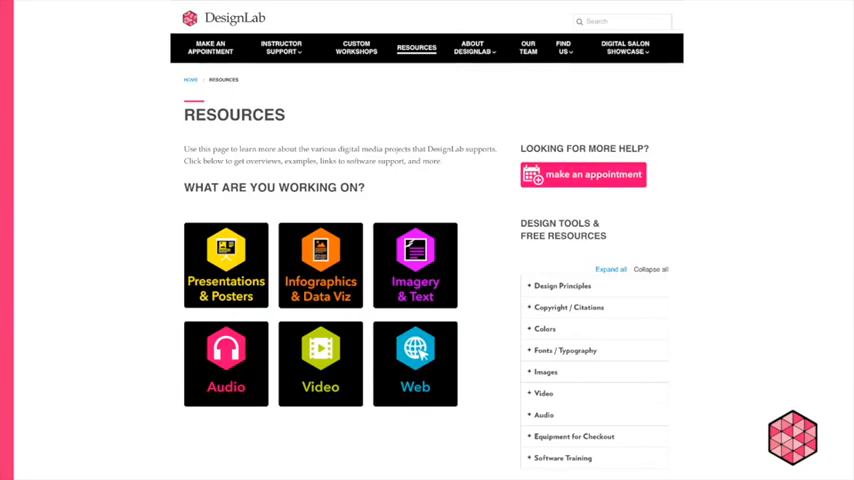